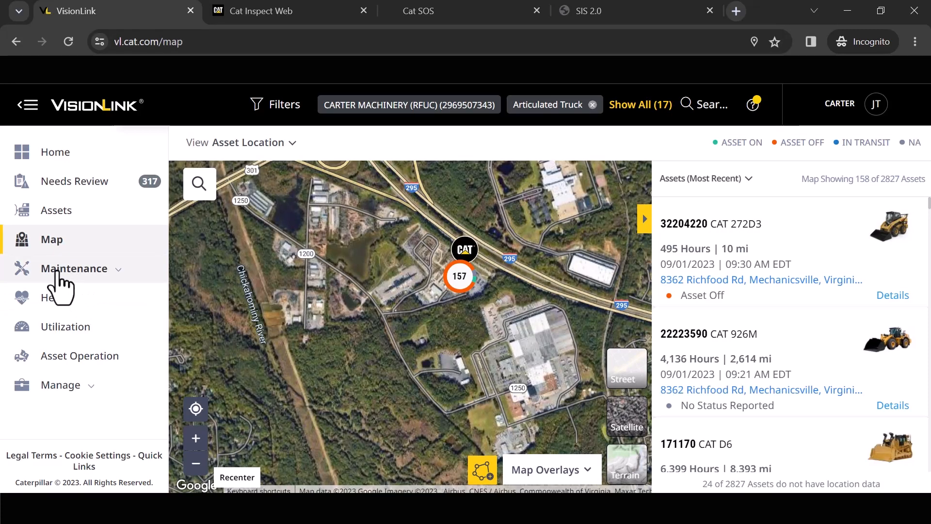
# - Open Maintenance Settings And Enrollment to list the tracked articulated truck assets
pyautogui.click(74, 267)
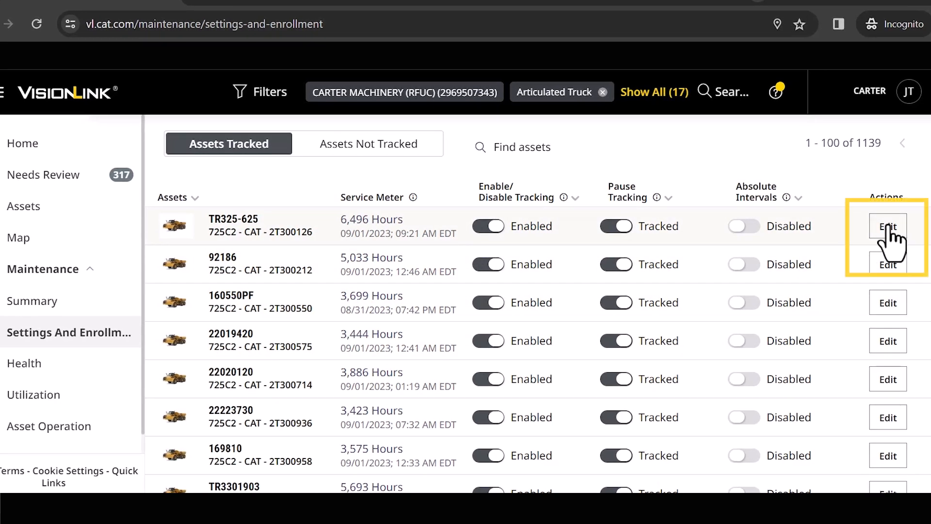
# - Edit TR325-625's maintenance settings to show 8 hours per weekday, 40 weekly
pyautogui.click(886, 227)
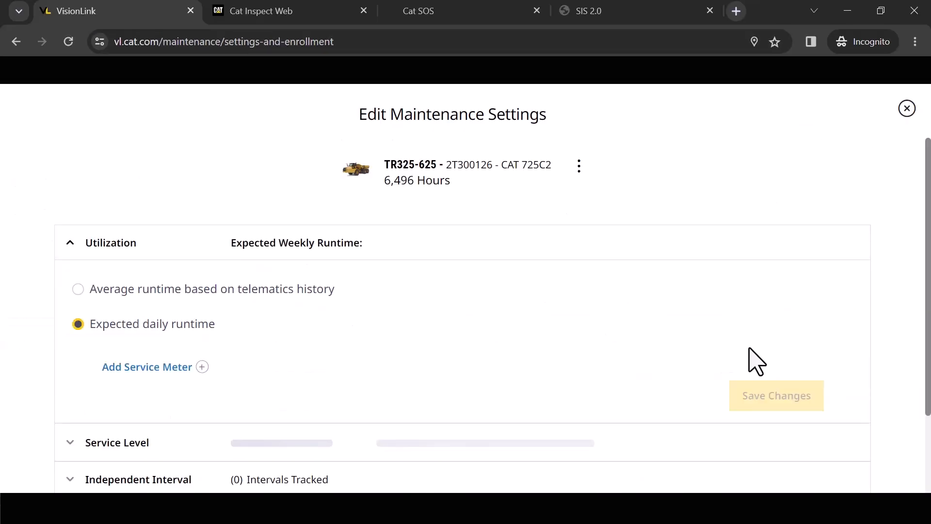
pyautogui.click(146, 366)
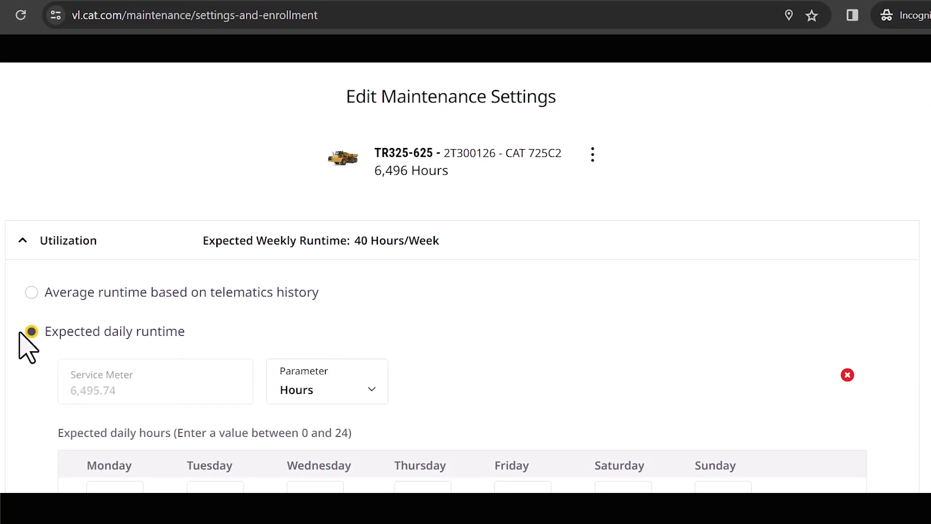
pyautogui.moveTo(132, 360)
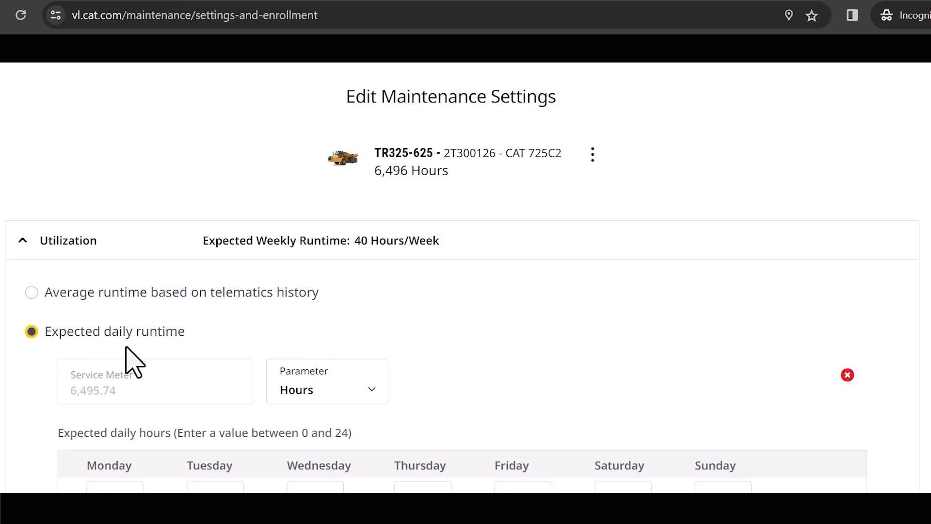
pyautogui.scroll(-3)
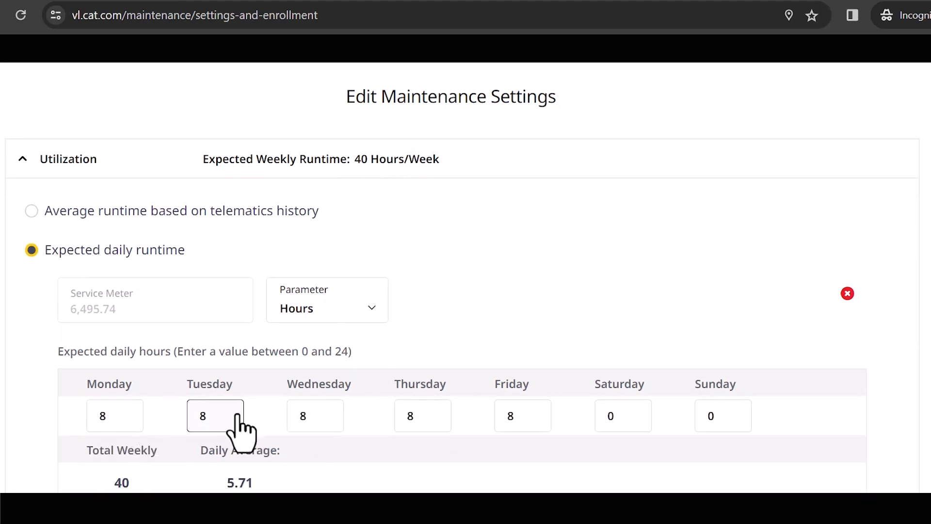
pyautogui.moveTo(249, 428)
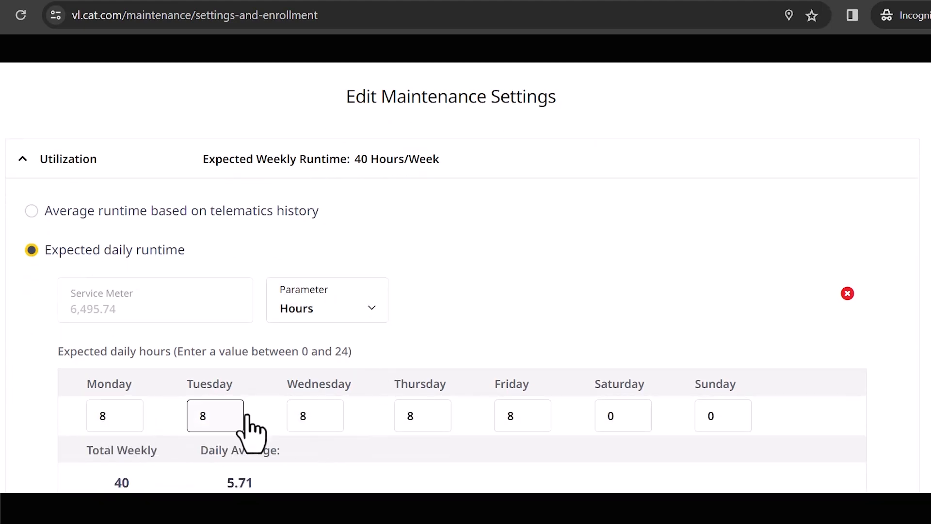
pyautogui.click(522, 415)
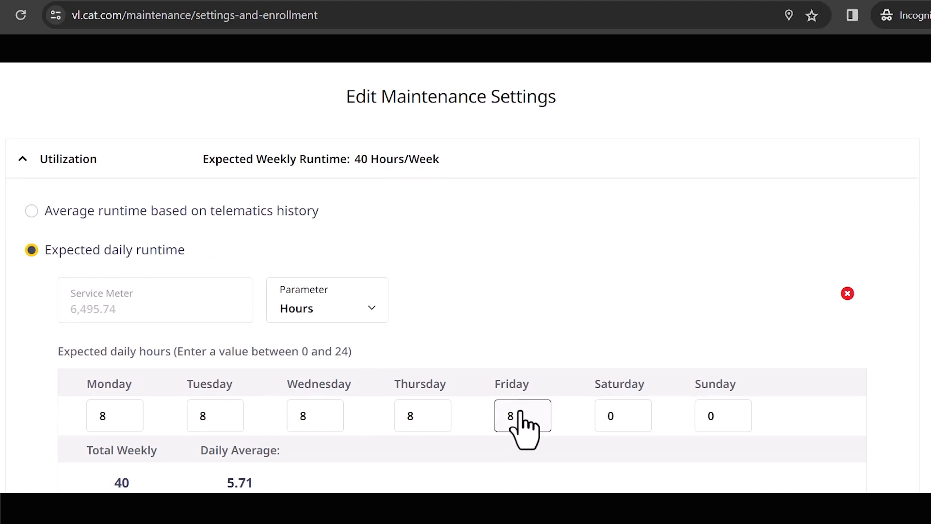
pyautogui.moveTo(266, 445)
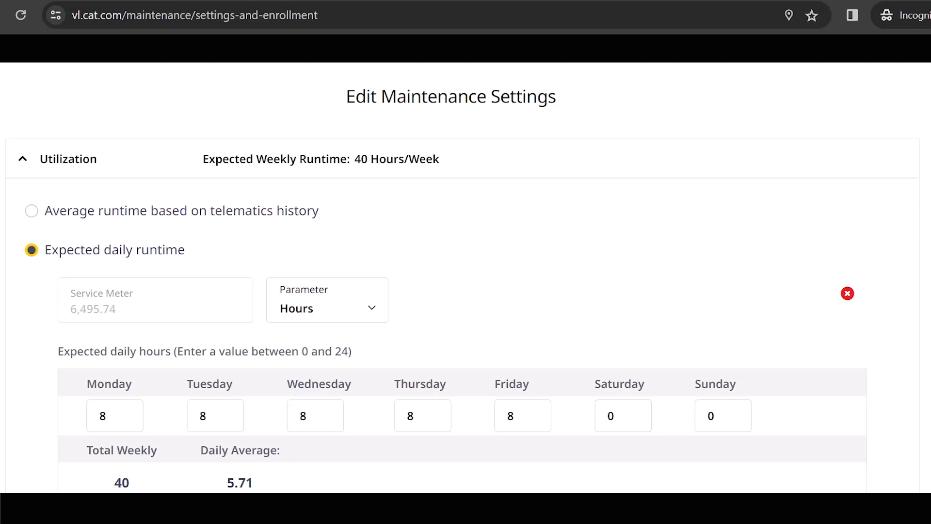
pyautogui.moveTo(256, 455)
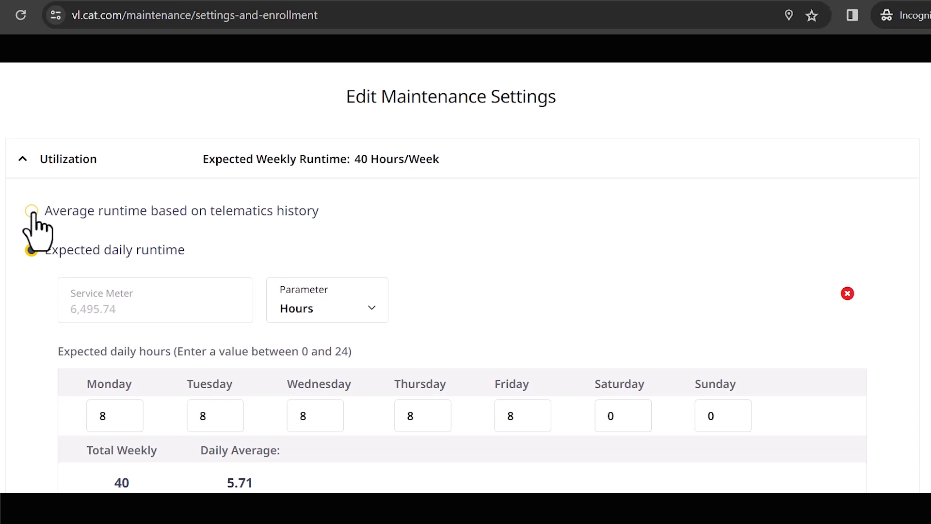
pyautogui.scroll(-3)
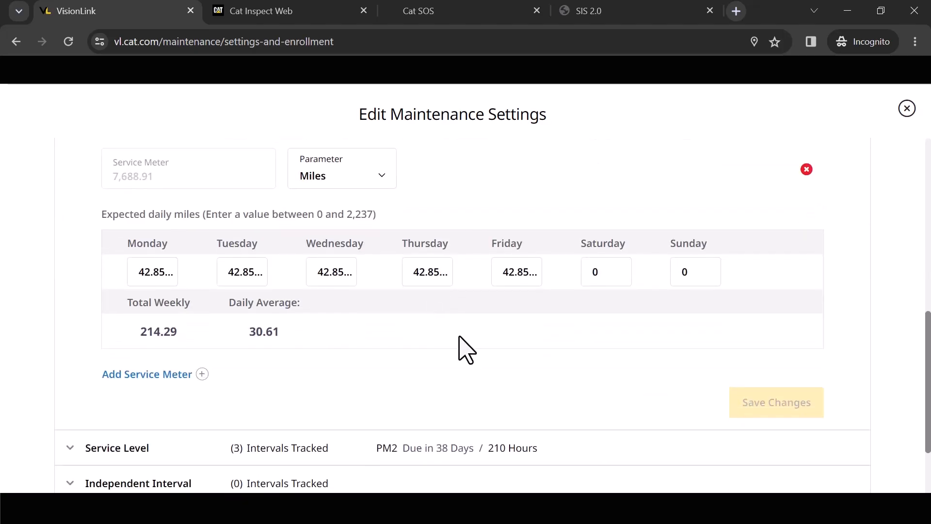
pyautogui.scroll(-3)
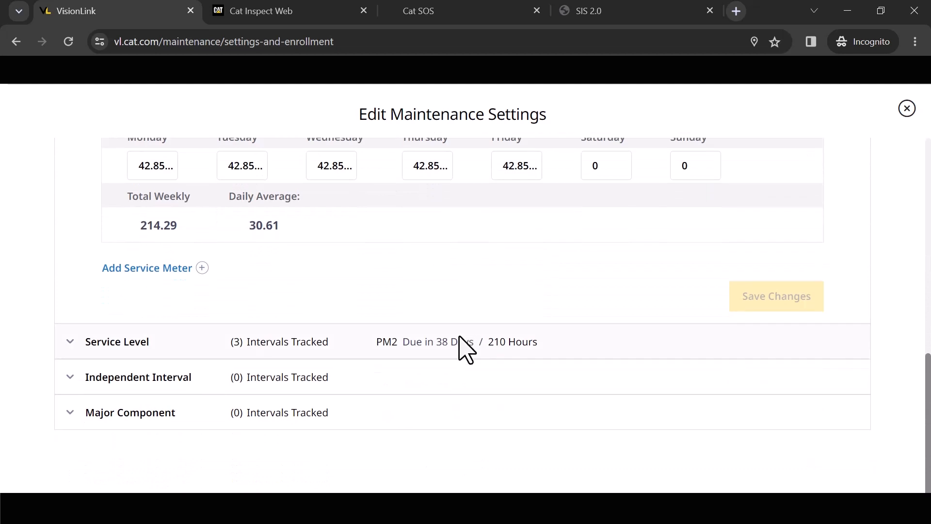
# - Expand Service Level to list PM2, PM3, PM4 at 500, 1,000 and 2,000 hours
pyautogui.click(117, 342)
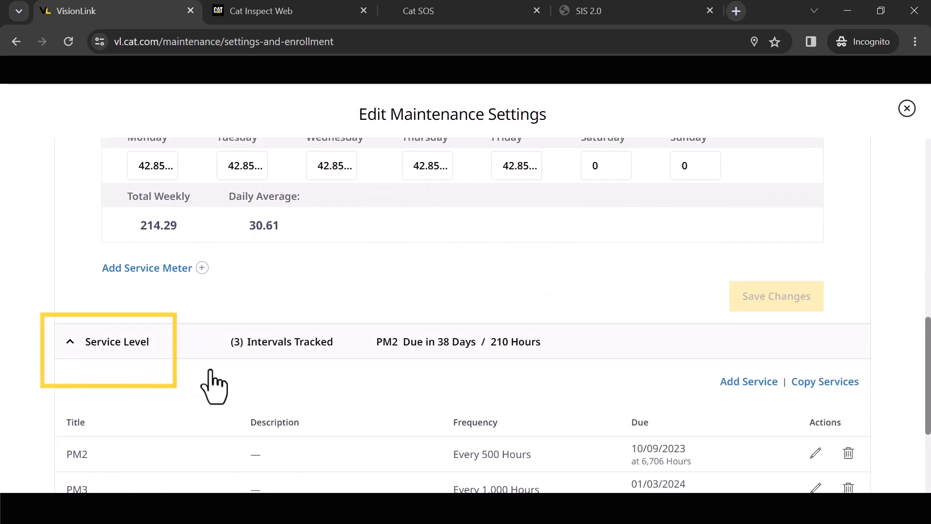
pyautogui.scroll(-3)
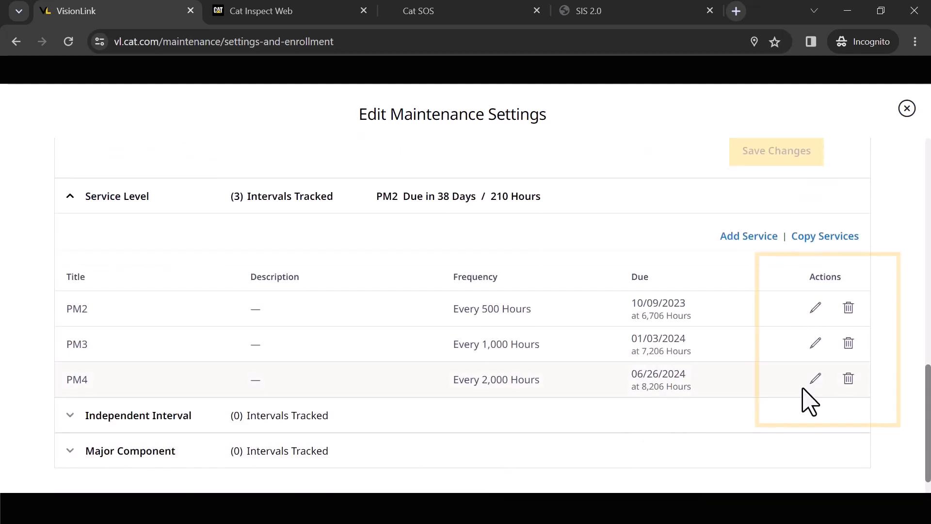
pyautogui.moveTo(783, 409)
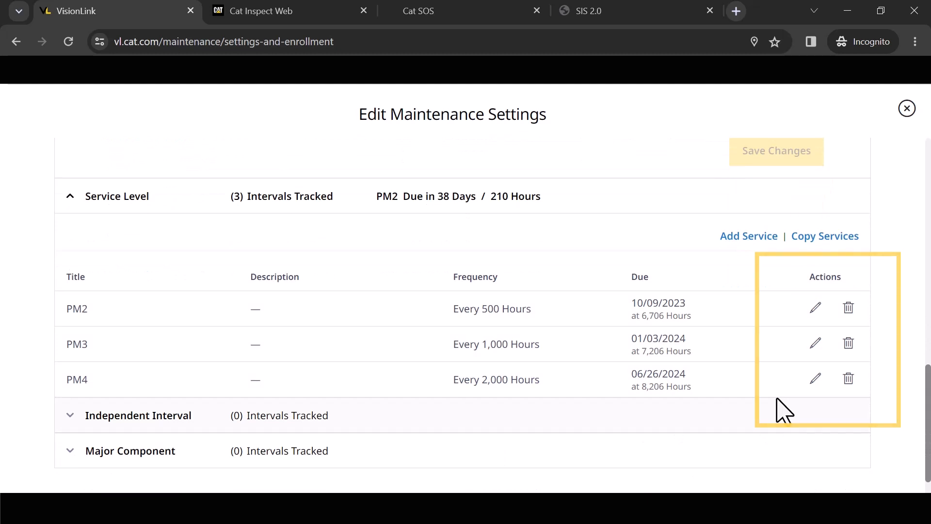
pyautogui.moveTo(780, 412)
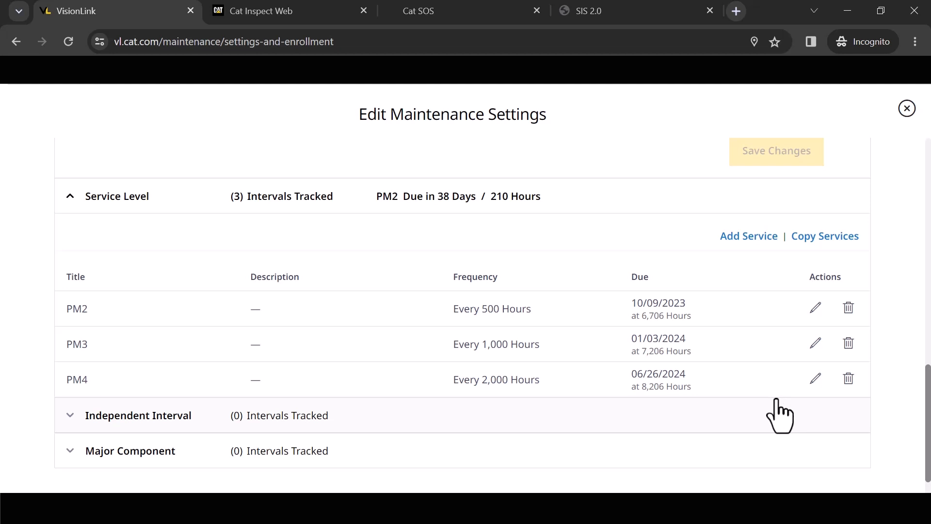
pyautogui.moveTo(784, 410)
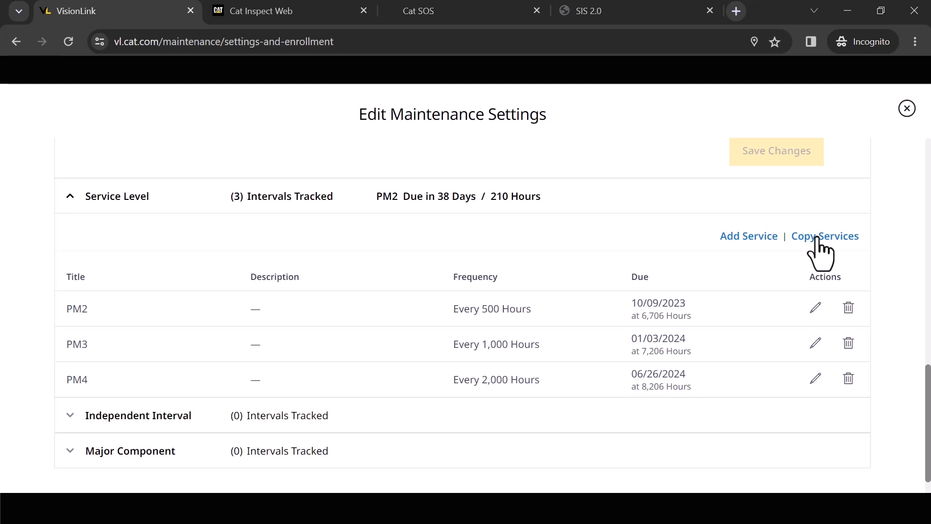
pyautogui.moveTo(820, 249)
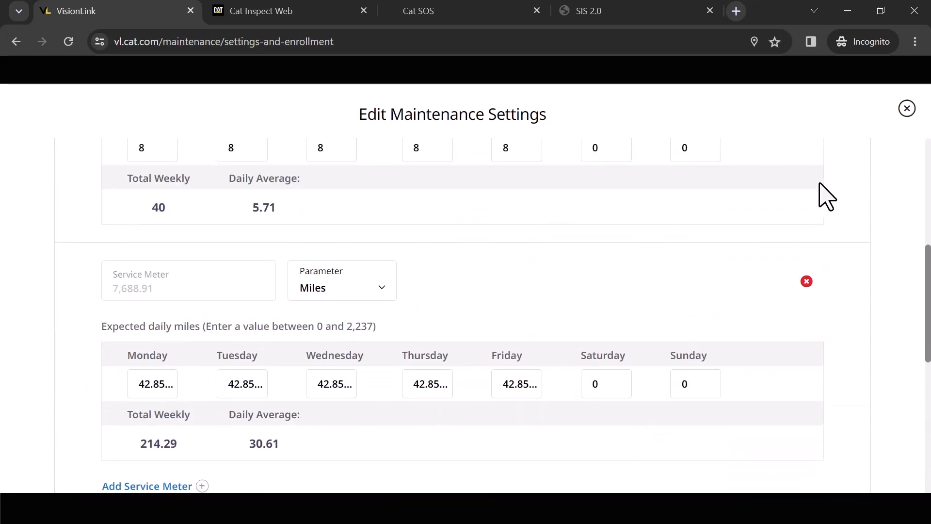
# - Leave the asset's settings for the Maintenance Summary of overdue and upcoming service counts
pyautogui.scroll(3)
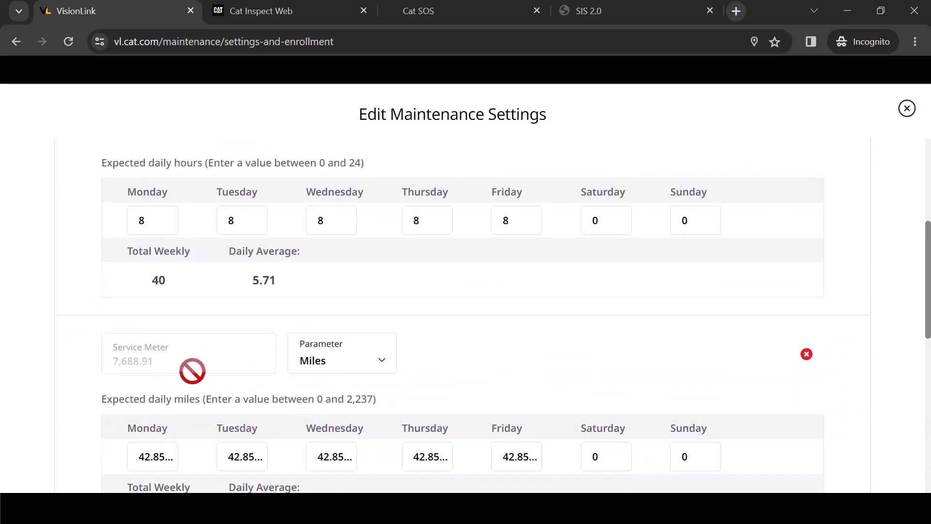
pyautogui.moveTo(107, 345)
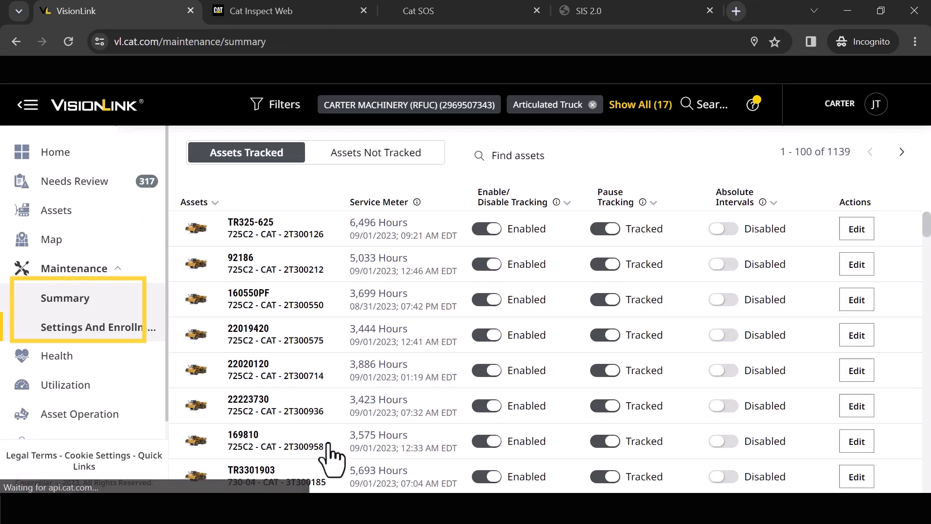
pyautogui.click(65, 297)
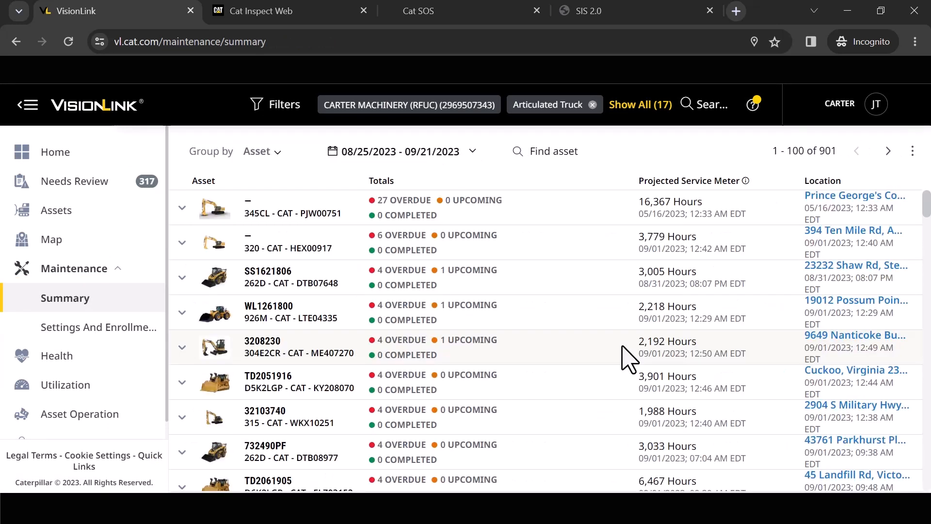